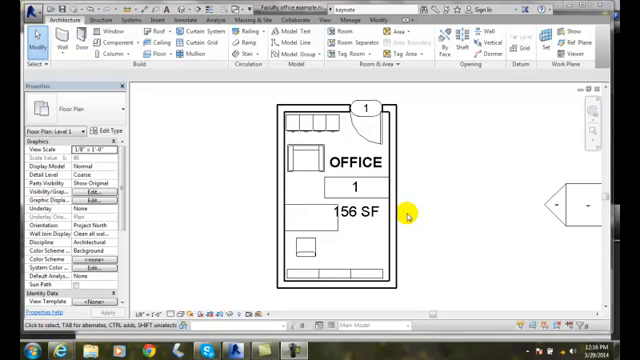
mouse_move(414, 40)
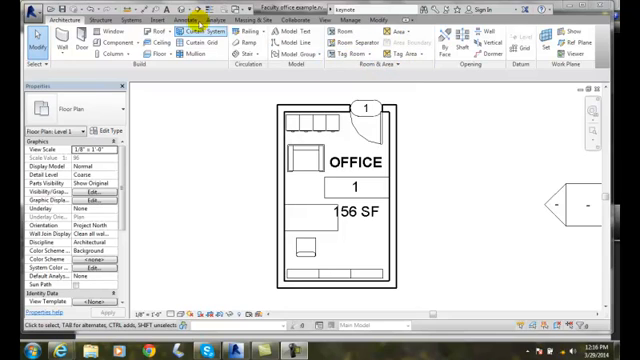
- Show the Annotate ribbon with its tagging and keynote tools
left_click(192, 16)
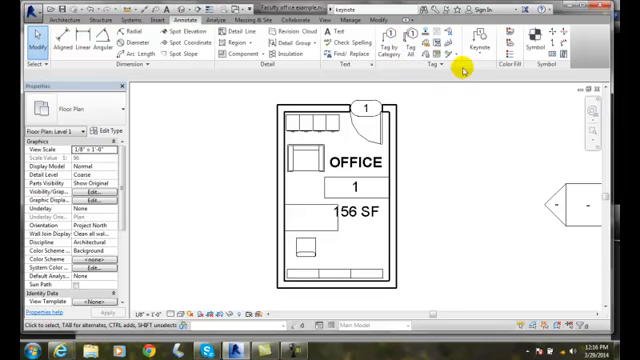
mouse_move(476, 42)
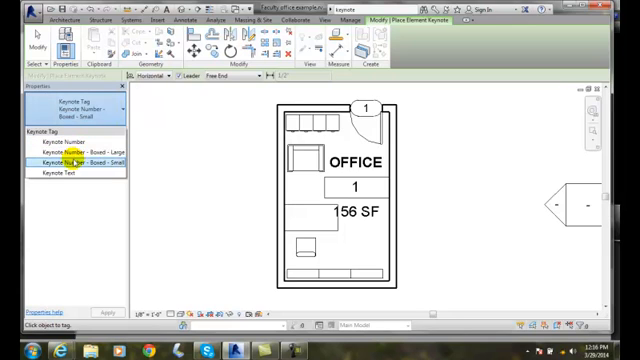
mouse_move(72, 160)
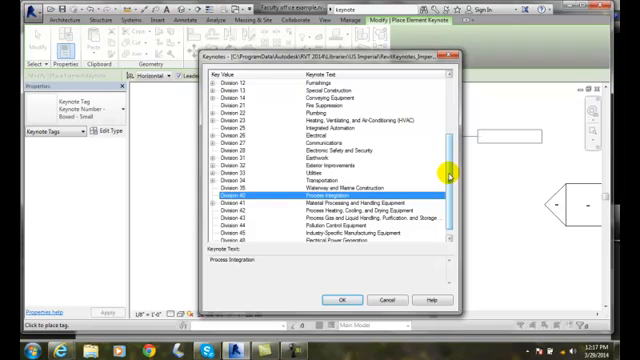
mouse_move(450, 176)
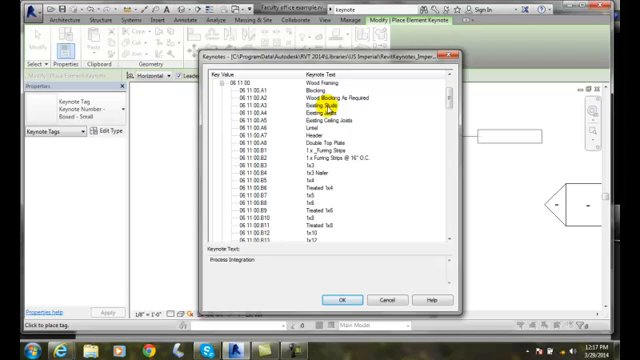
- Tag the office element with keynote 06 11 00 D3 from Division 06 wood framing
left_click(320, 104)
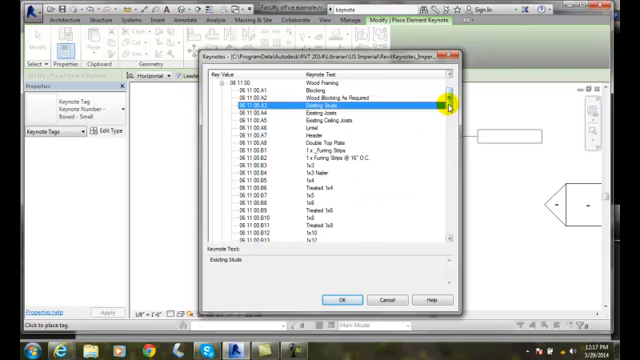
scroll("down", 3)
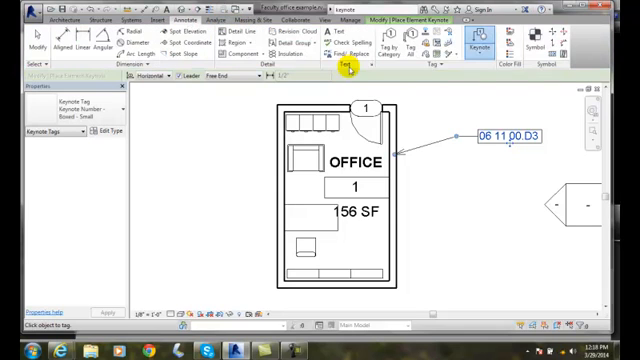
- Select the office door with the Element Keynote tool to start its keynote
left_click(484, 48)
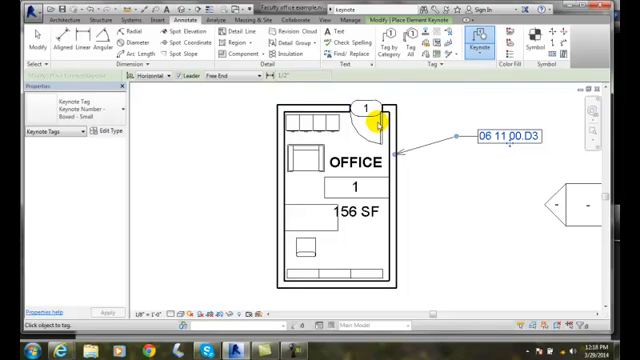
mouse_move(376, 130)
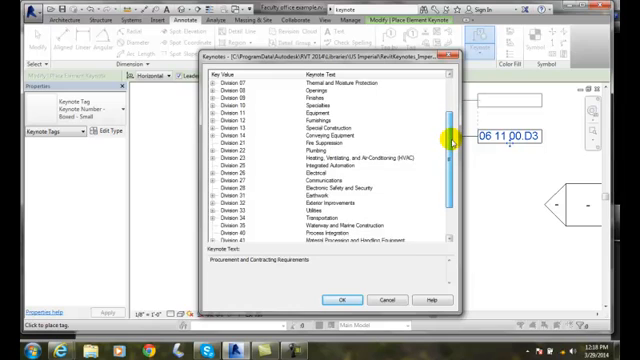
- Tag the office door with keynote 08 14 00 A2 from Division 08 openings
scroll("down", 3)
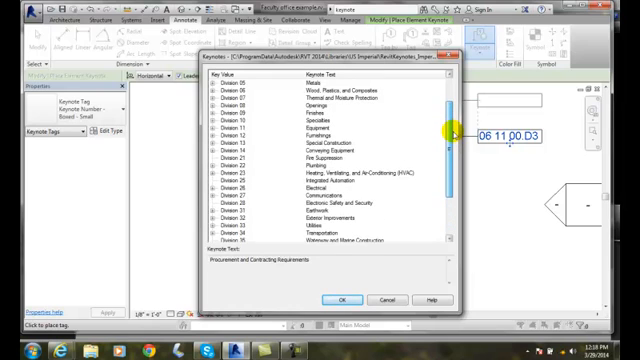
scroll("down", 3)
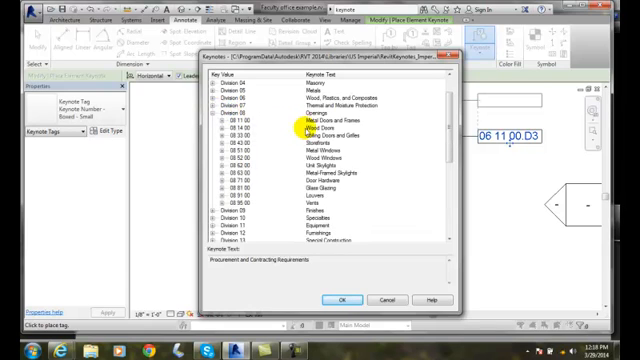
left_click(206, 126)
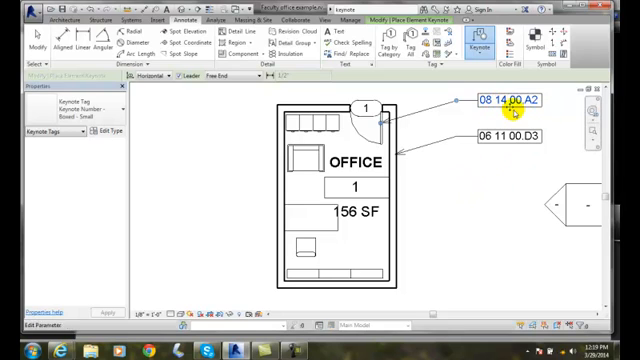
mouse_move(526, 176)
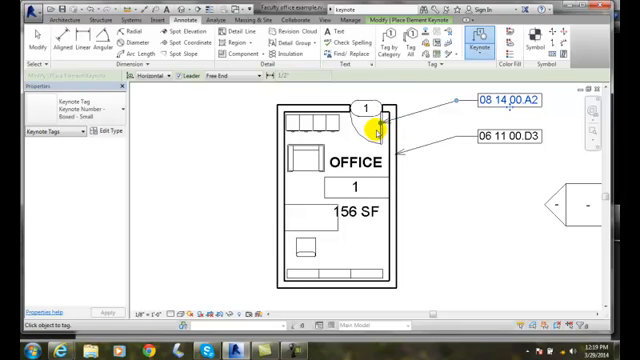
mouse_move(440, 252)
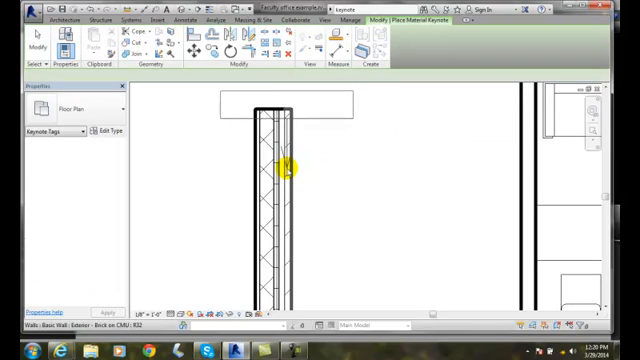
- Place a Material Keynote tag on the new wall's brick layer, left of the wall
left_click(290, 164)
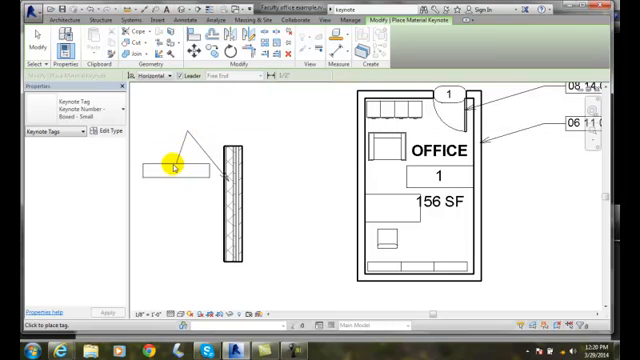
left_click_drag(172, 168, 176, 108)
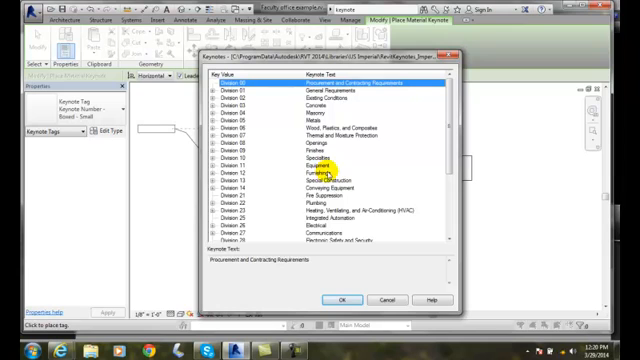
mouse_move(440, 128)
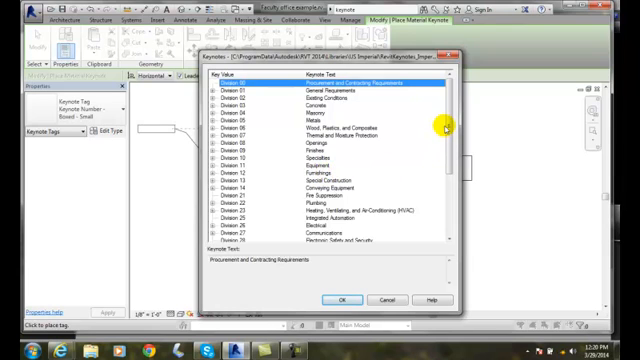
- Assign the Standard Brick keynote from Division 04 > 04 21 00 clay unit masonry
scroll("down", 3)
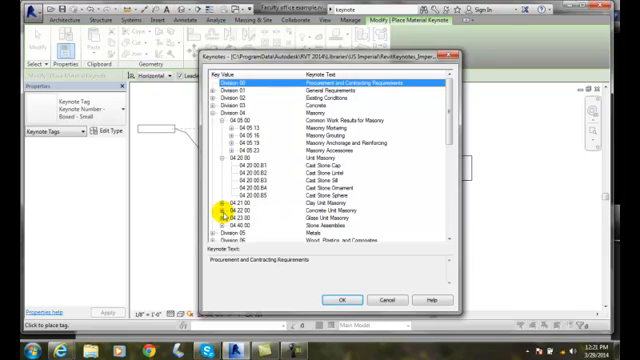
scroll("down", 3)
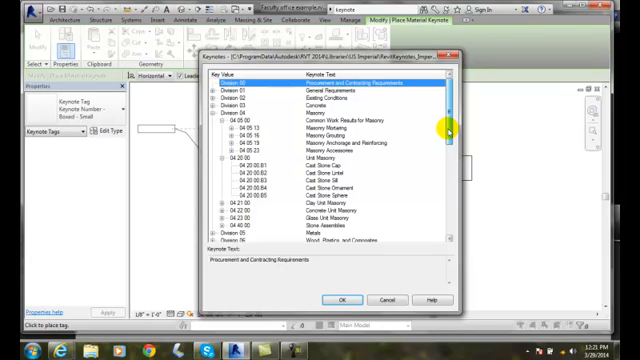
scroll("down", 3)
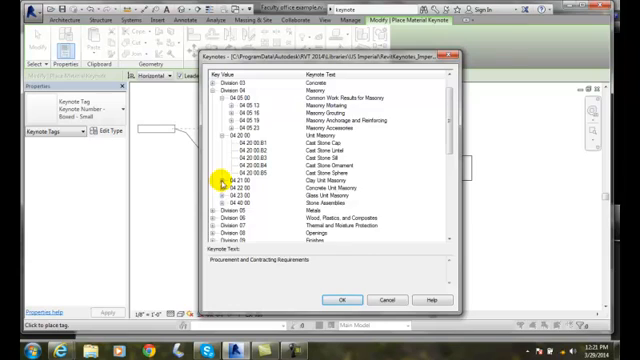
left_click(212, 182)
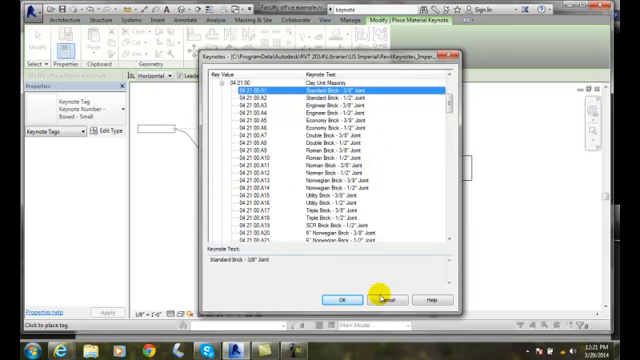
left_click(384, 298)
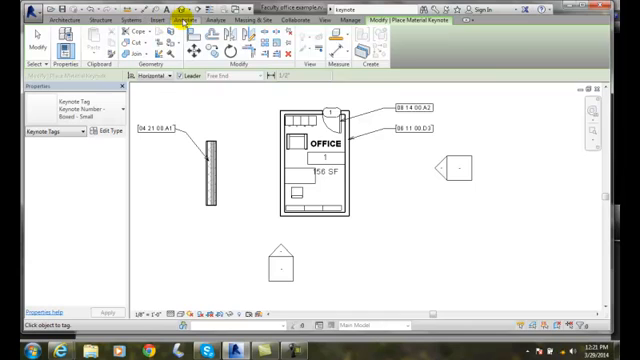
- Choose a different Keynote Tag type from the number, boxed number and text styles
left_click(180, 20)
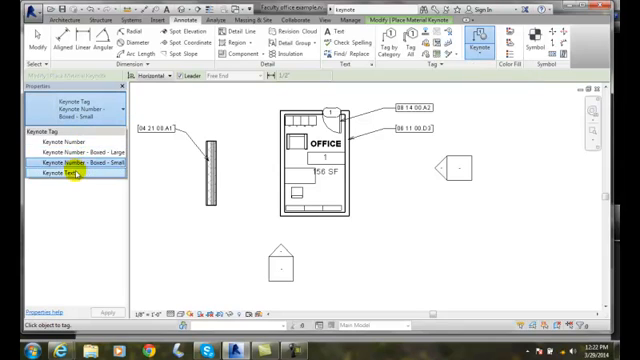
left_click(70, 172)
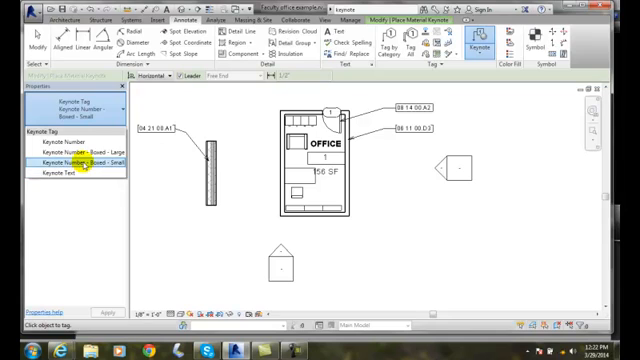